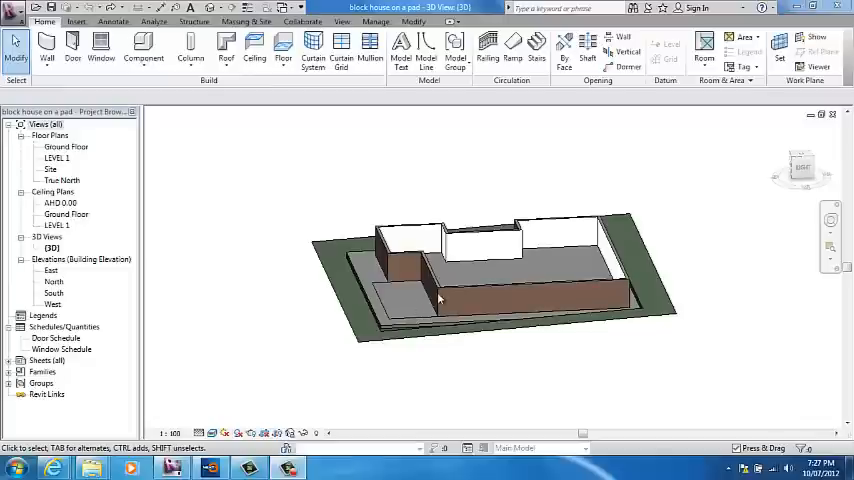
{"action": "mouse_move", "coordinate": [412, 336]}
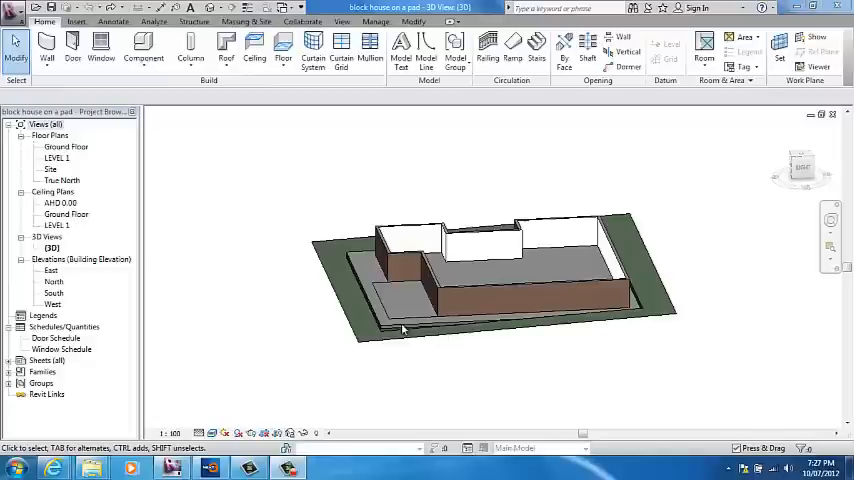
{"action": "mouse_move", "coordinate": [450, 308]}
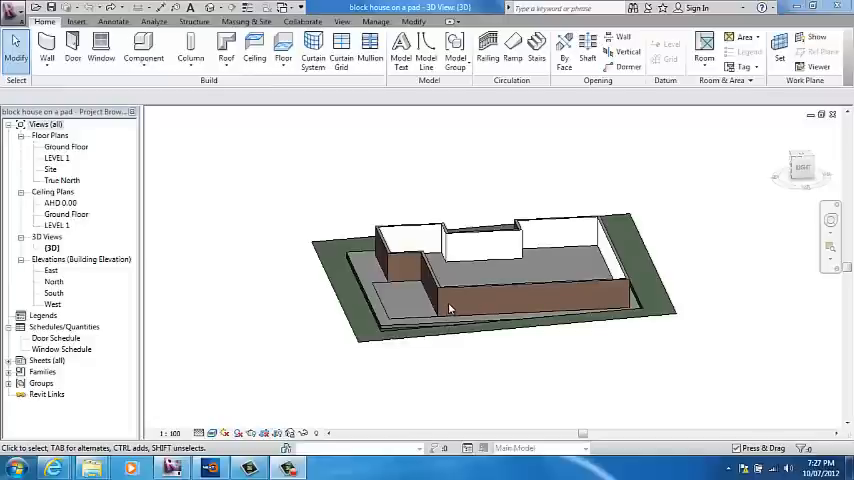
{"action": "mouse_move", "coordinate": [460, 276]}
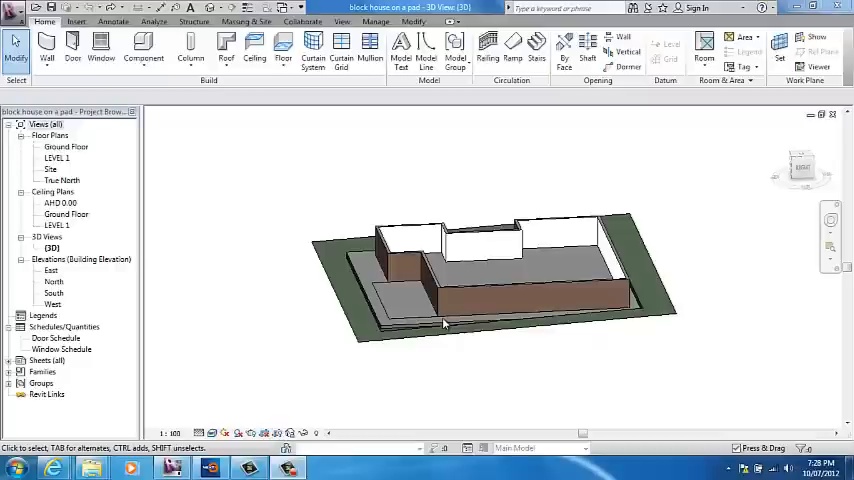
{"action": "mouse_move", "coordinate": [488, 268]}
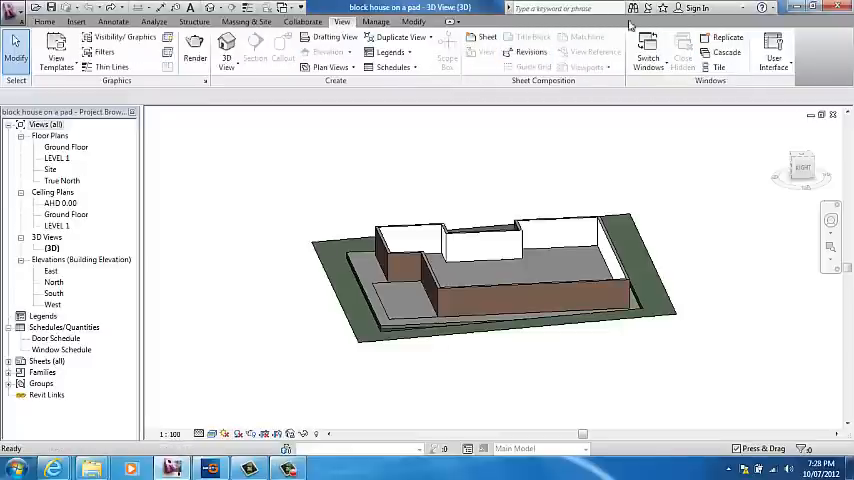
{"action": "left_click", "coordinate": [648, 44]}
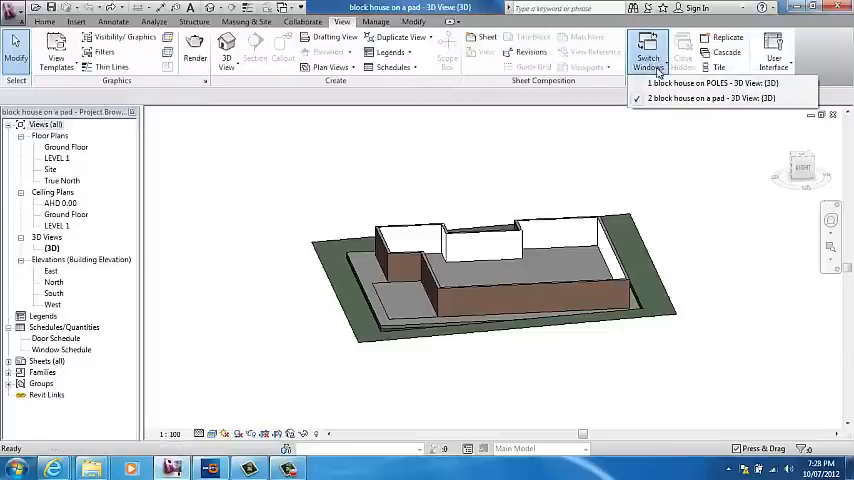
{"action": "left_click", "coordinate": [710, 84]}
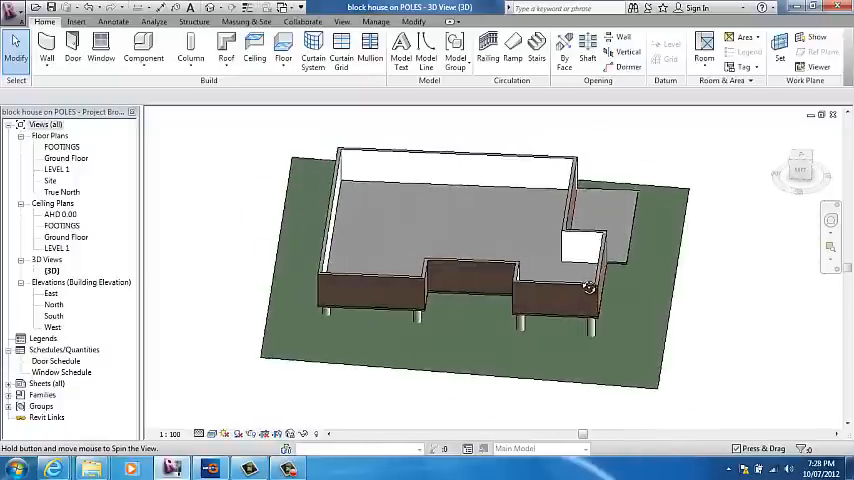
{"action": "left_click_drag", "start_coordinate": [590, 284], "coordinate": [376, 288]}
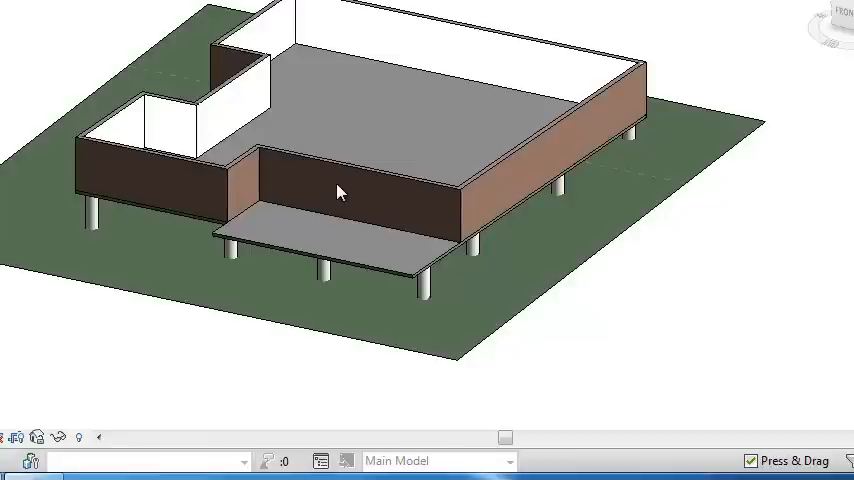
{"action": "mouse_move", "coordinate": [570, 364]}
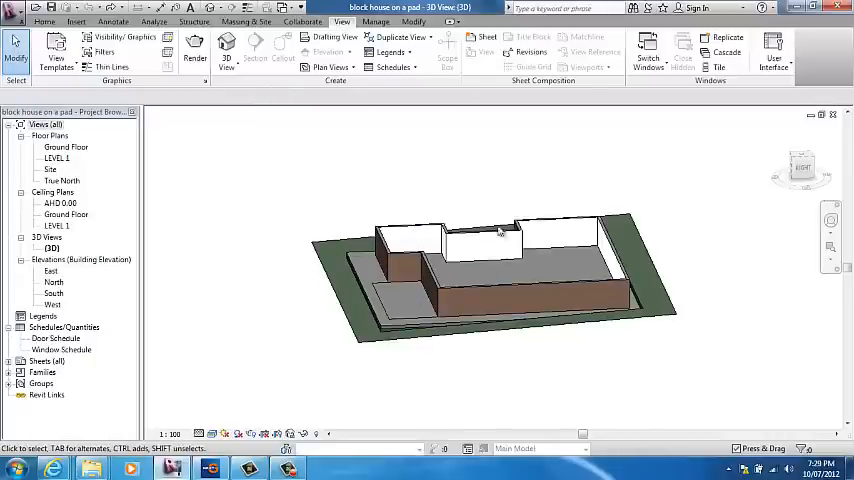
{"action": "mouse_move", "coordinate": [716, 160]}
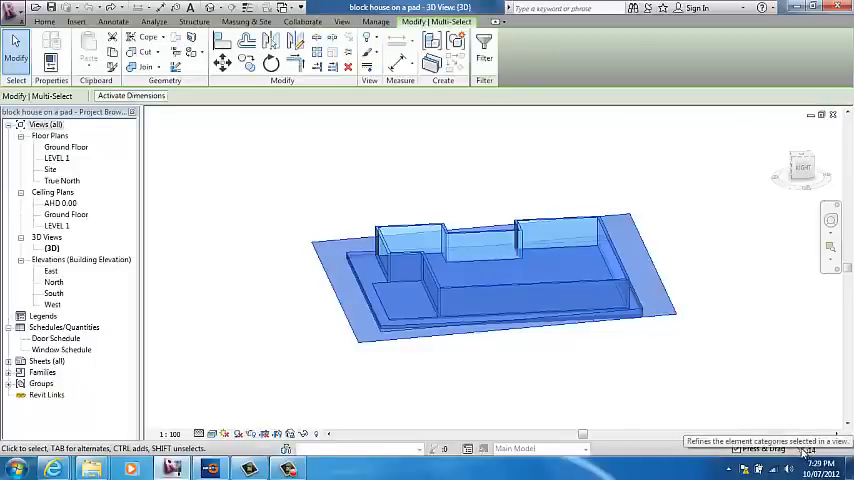
- Filter the whole-model selection down to only the Pads and Topography categories
{"action": "left_click", "coordinate": [482, 50]}
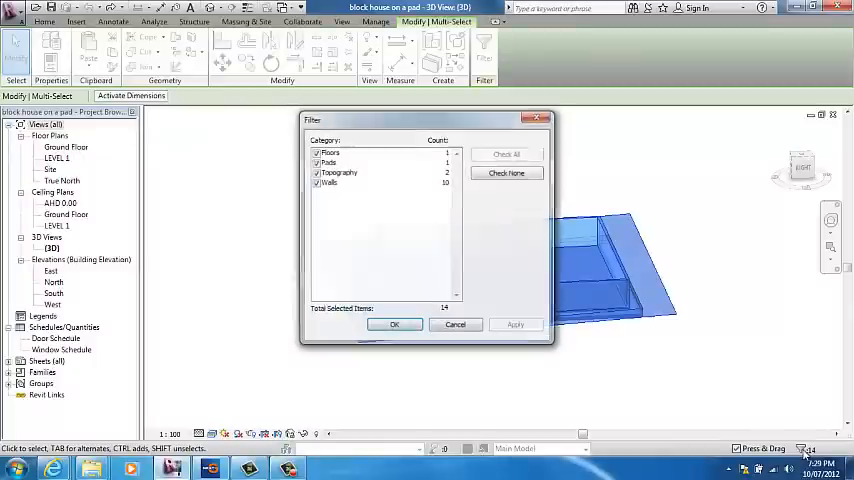
{"action": "left_click", "coordinate": [506, 172]}
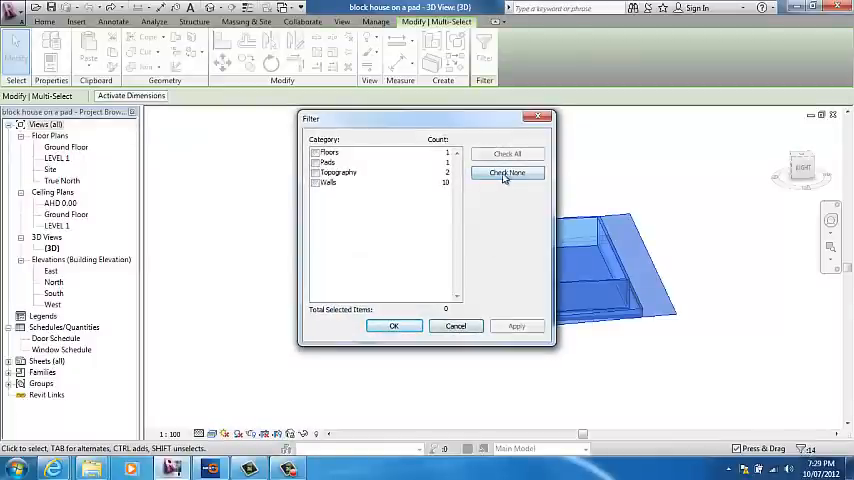
{"action": "left_click", "coordinate": [508, 172]}
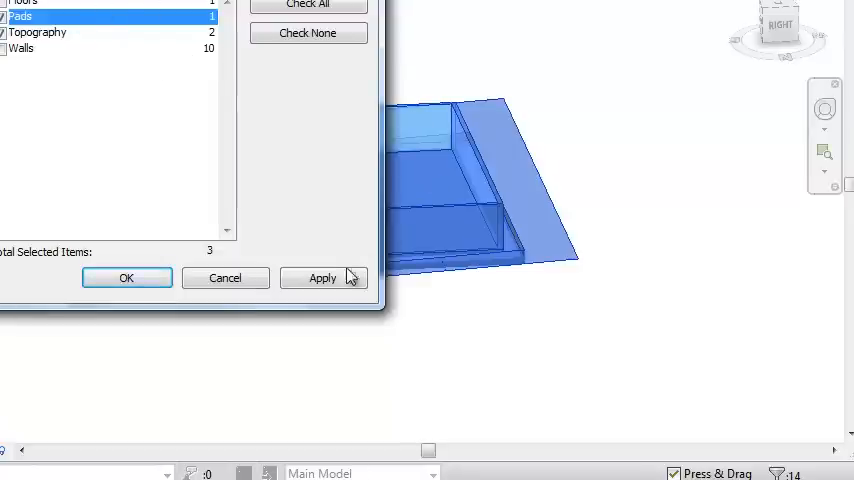
{"action": "left_click", "coordinate": [126, 276]}
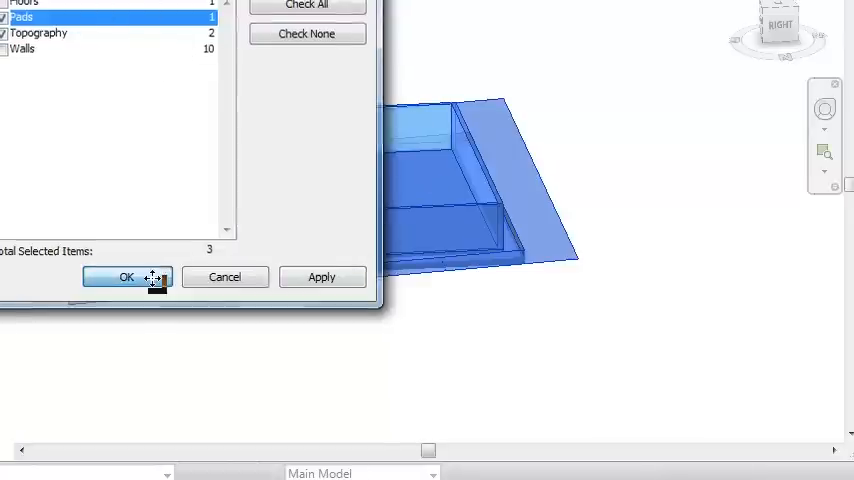
{"action": "left_click", "coordinate": [126, 276]}
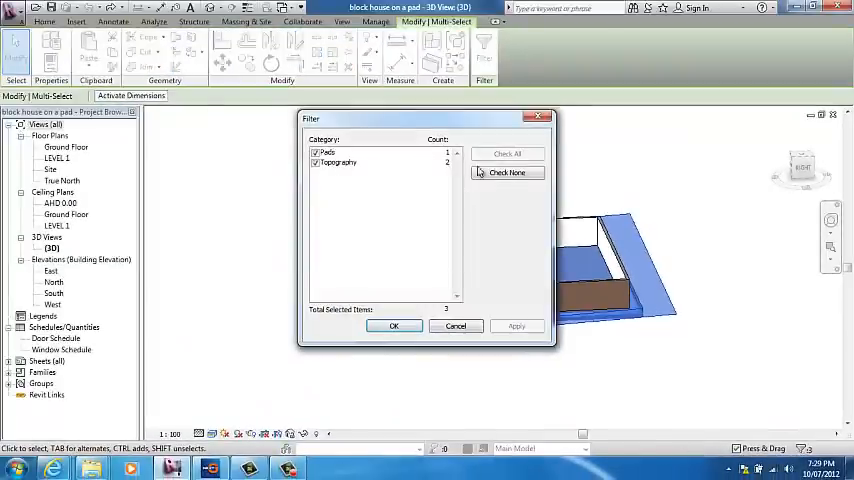
{"action": "left_click", "coordinate": [392, 324]}
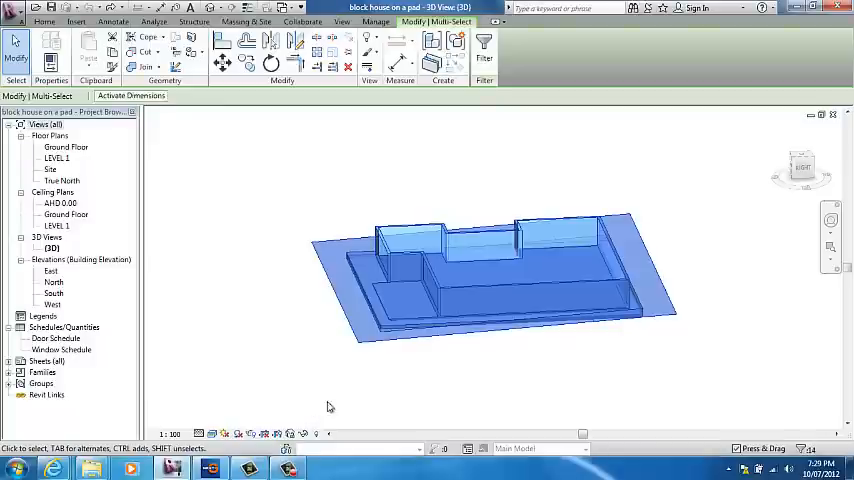
- Reopen the selection filter and toggle the Floors category before confirming
{"action": "left_click", "coordinate": [484, 44]}
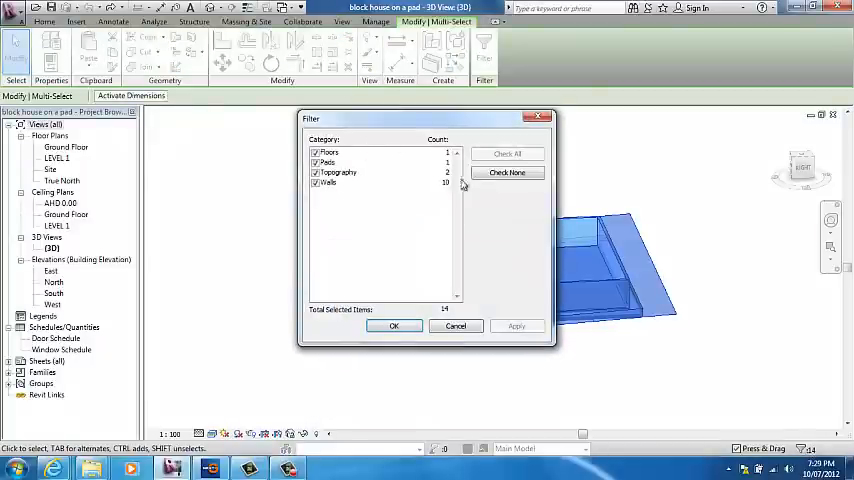
{"action": "left_click", "coordinate": [508, 172]}
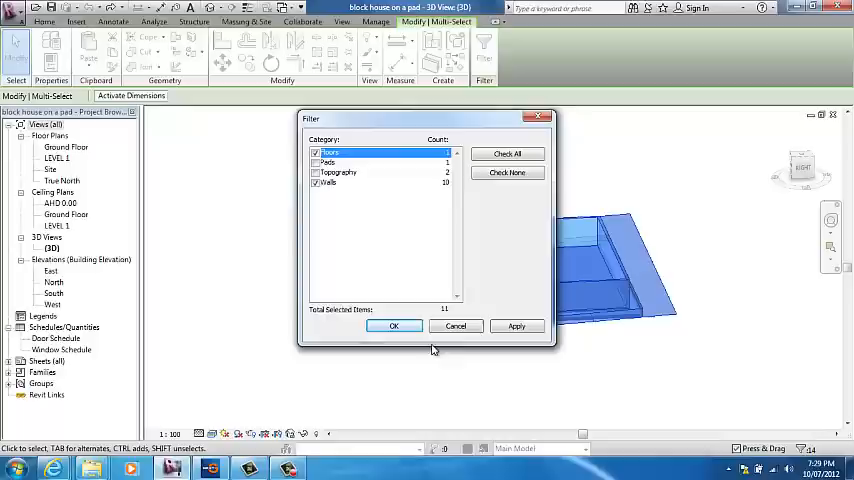
{"action": "left_click", "coordinate": [392, 324]}
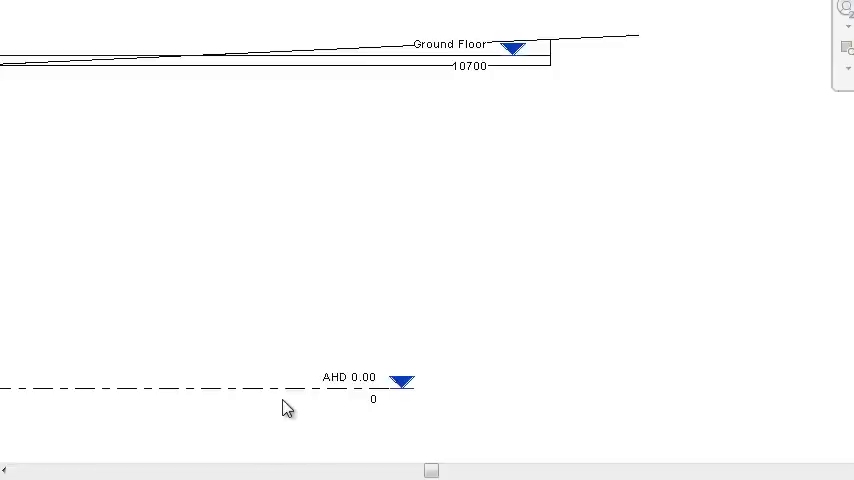
{"action": "mouse_move", "coordinate": [294, 408]}
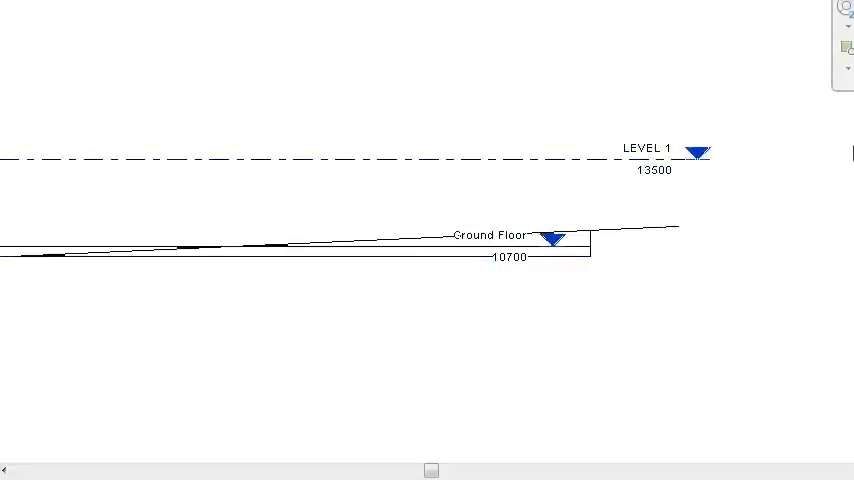
{"action": "mouse_move", "coordinate": [368, 162]}
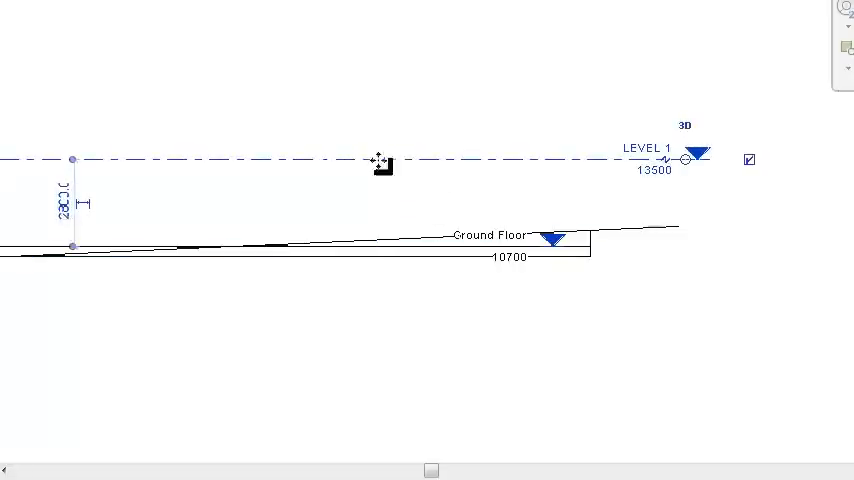
- Edit the height between Level 1 and the level below, entering 2
{"action": "double_click", "coordinate": [64, 204]}
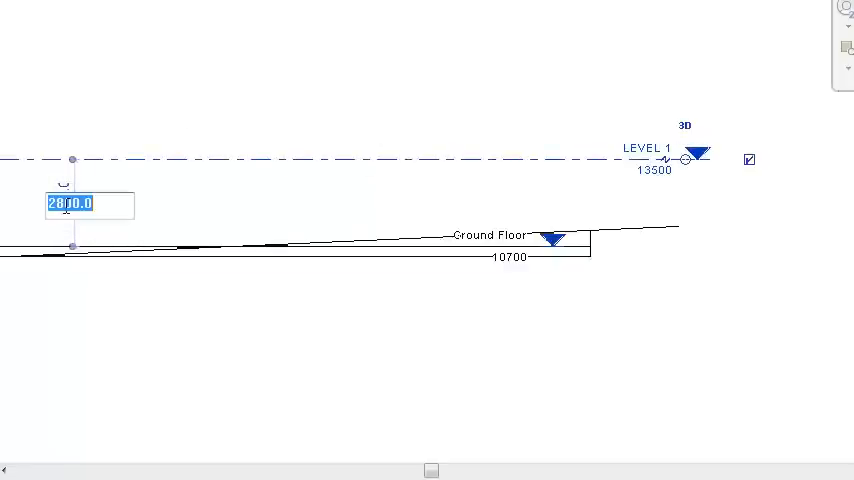
{"action": "type", "text": "2"}
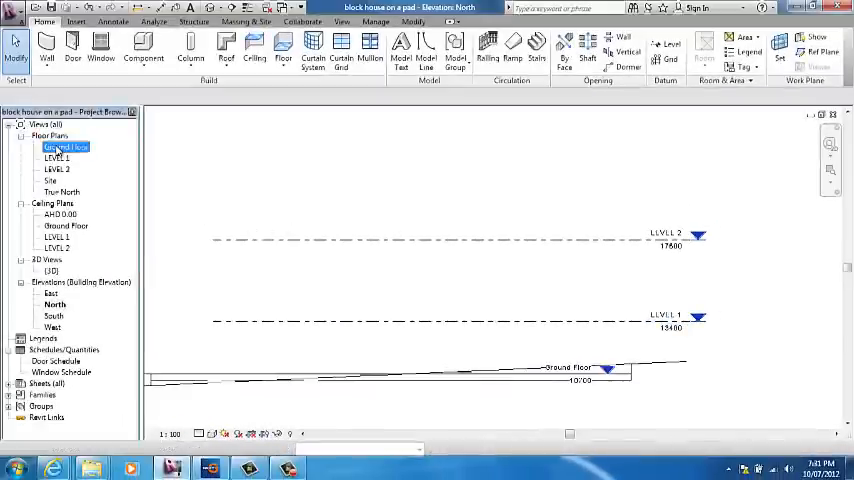
- Open the Ground Floor plan from the Project Browser
{"action": "double_click", "coordinate": [66, 148]}
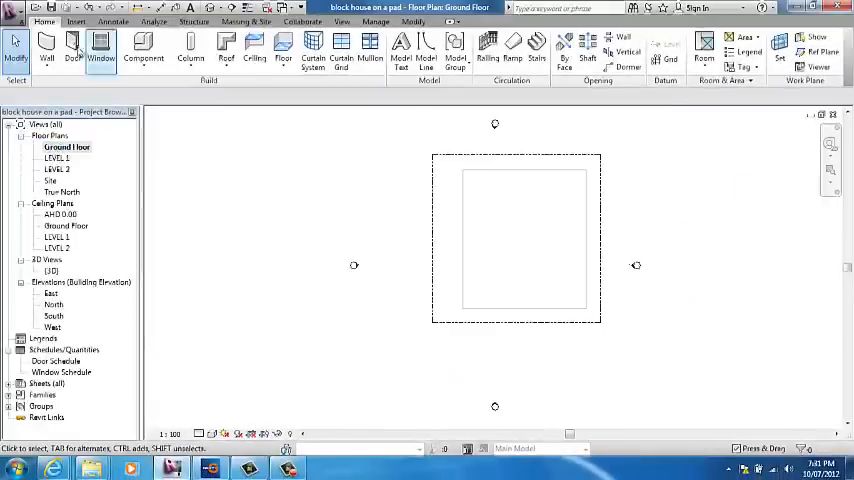
{"action": "left_click", "coordinate": [46, 48]}
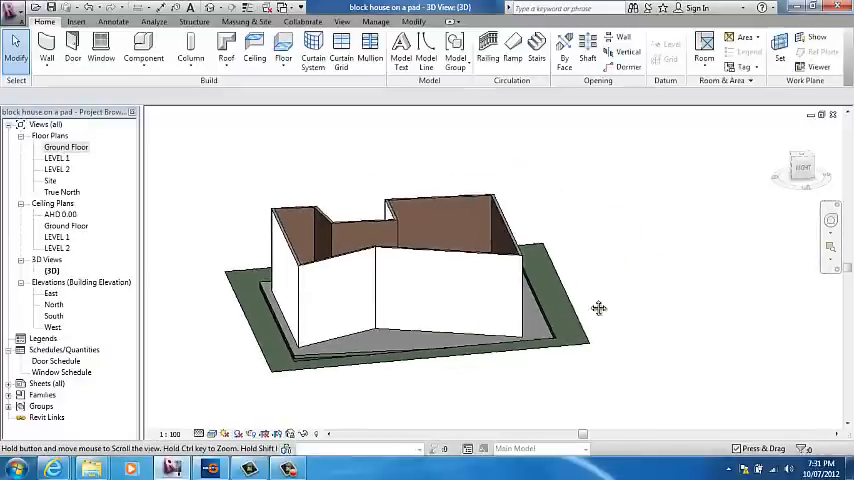
- Window-select all the house walls in the 3D view
{"action": "left_click_drag", "start_coordinate": [598, 308], "coordinate": [636, 348]}
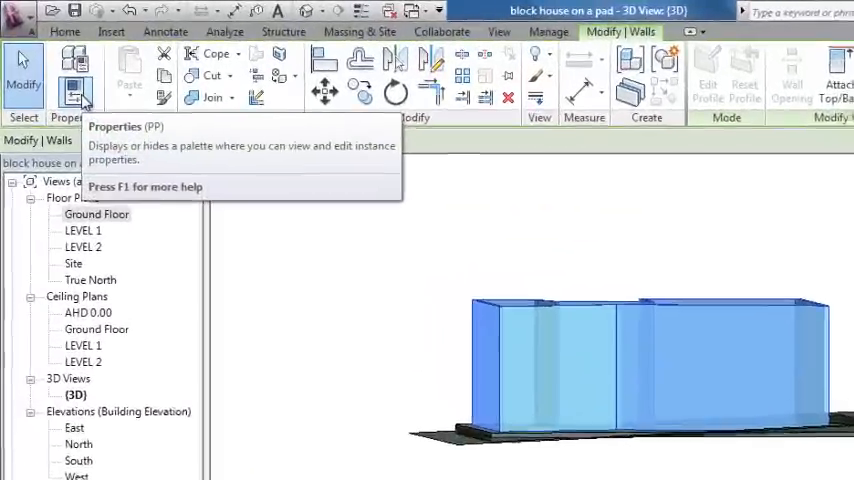
- Set the walls' Top Constraint to an 'Up to level' option in Properties
{"action": "left_click", "coordinate": [76, 90]}
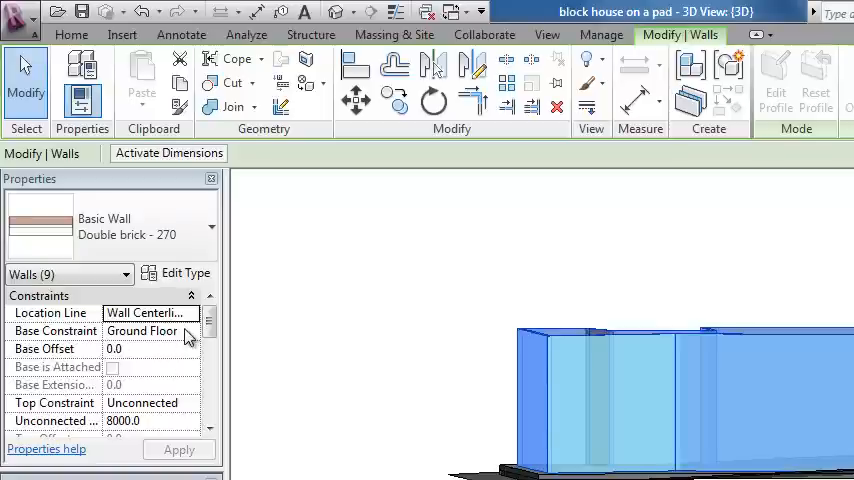
{"action": "mouse_move", "coordinate": [128, 410]}
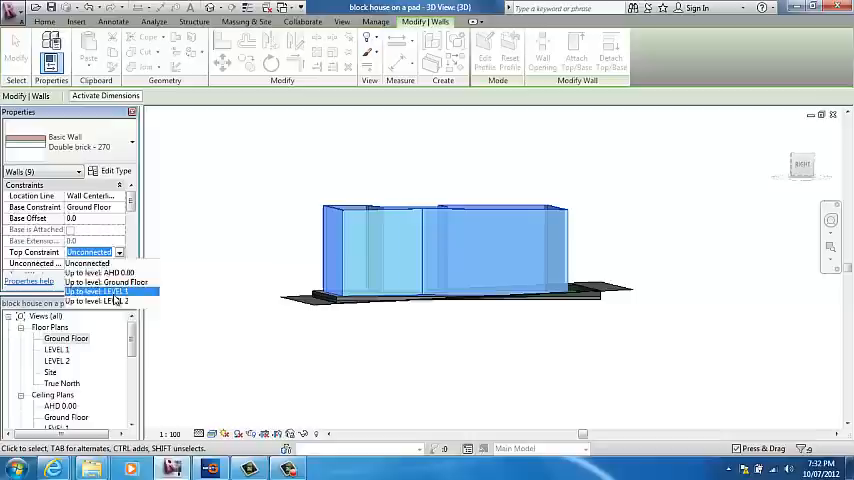
{"action": "left_click", "coordinate": [100, 292]}
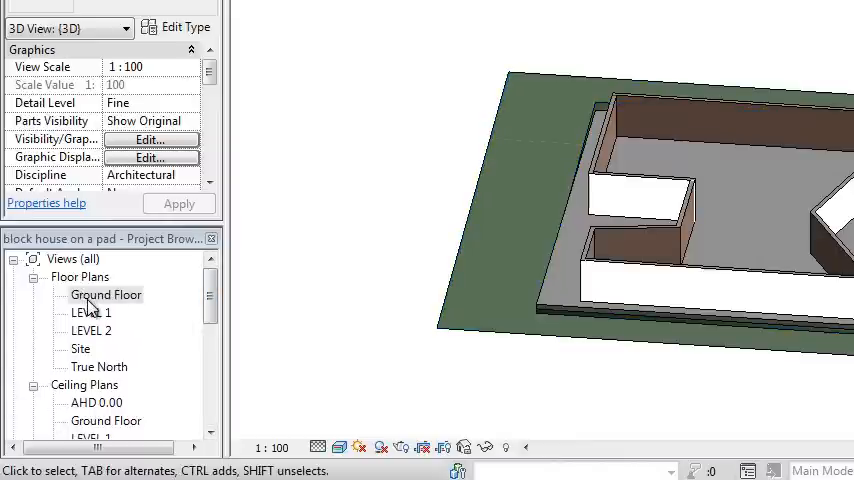
- Open the Ground Floor plan from the Project Browser
{"action": "double_click", "coordinate": [106, 294]}
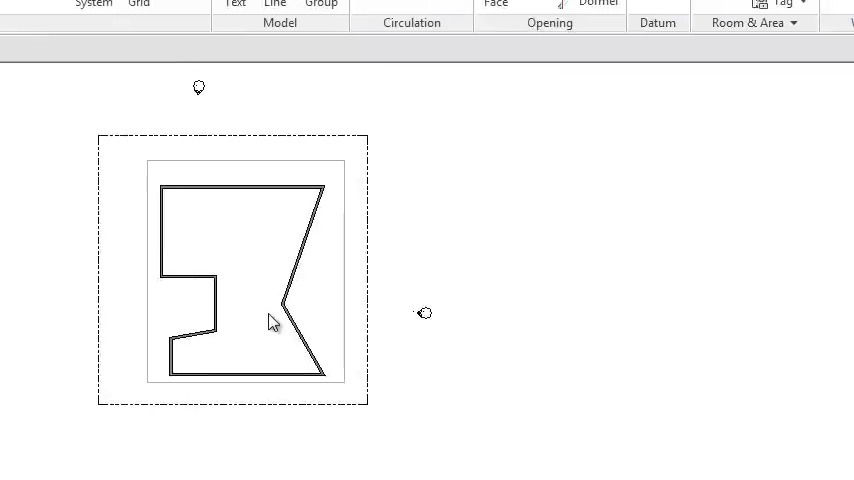
{"action": "mouse_move", "coordinate": [344, 224]}
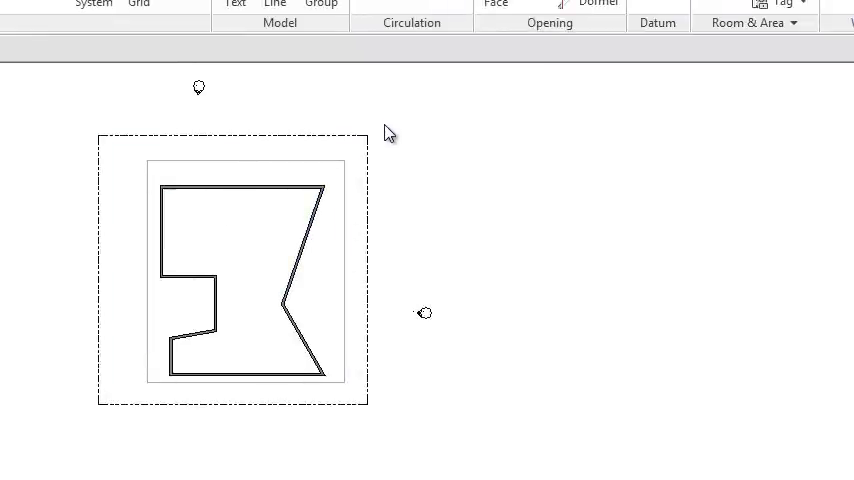
{"action": "mouse_move", "coordinate": [384, 150]}
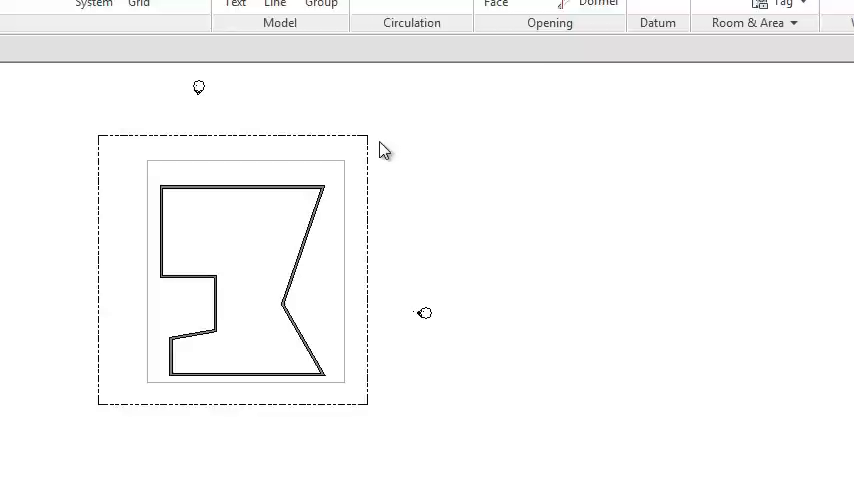
{"action": "mouse_move", "coordinate": [432, 176]}
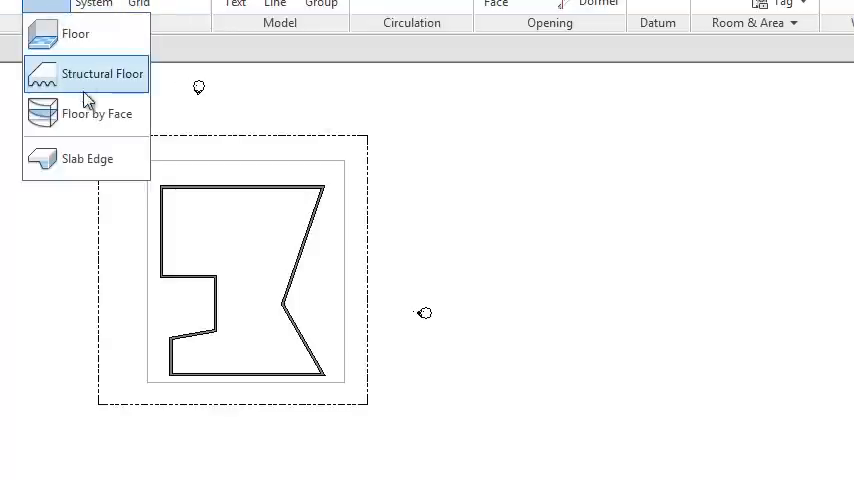
- Start a new floor sketch with 'Extend into wall (to core)' toggled on
{"action": "left_click", "coordinate": [104, 72]}
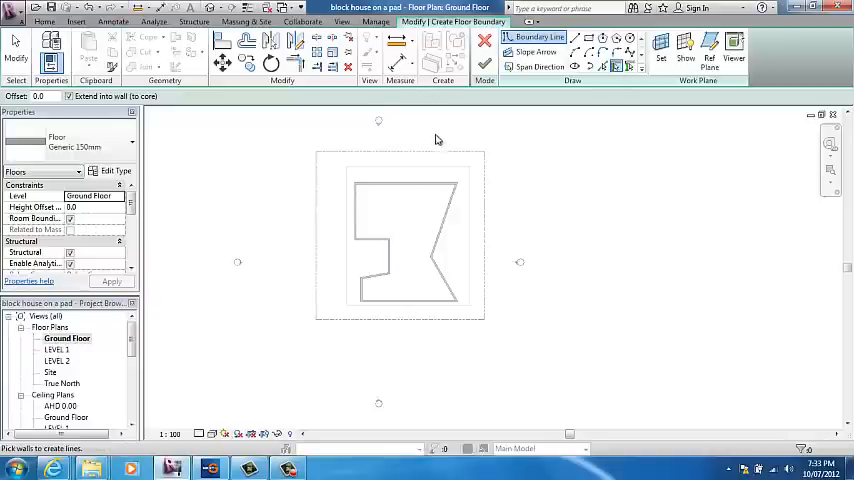
{"action": "mouse_move", "coordinate": [400, 164]}
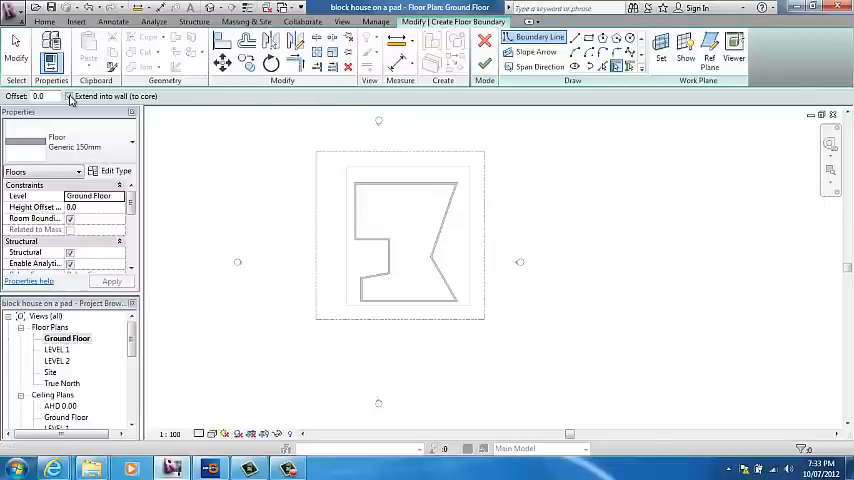
{"action": "left_click", "coordinate": [70, 96]}
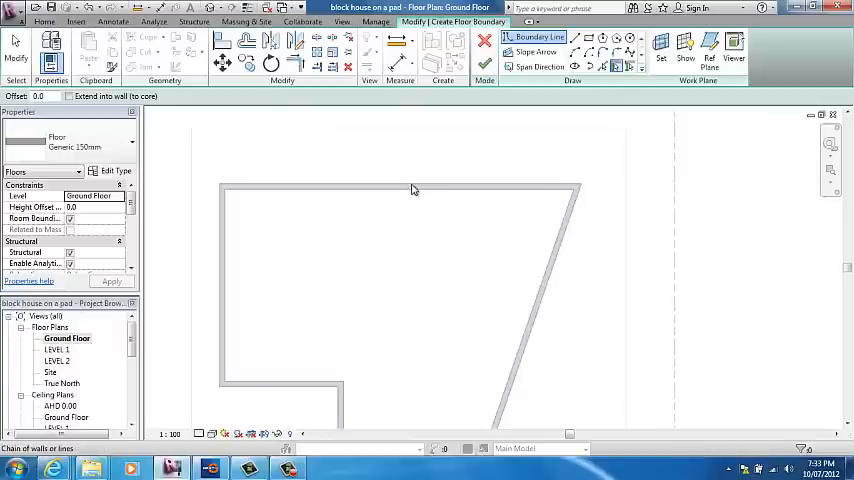
{"action": "mouse_move", "coordinate": [412, 188]}
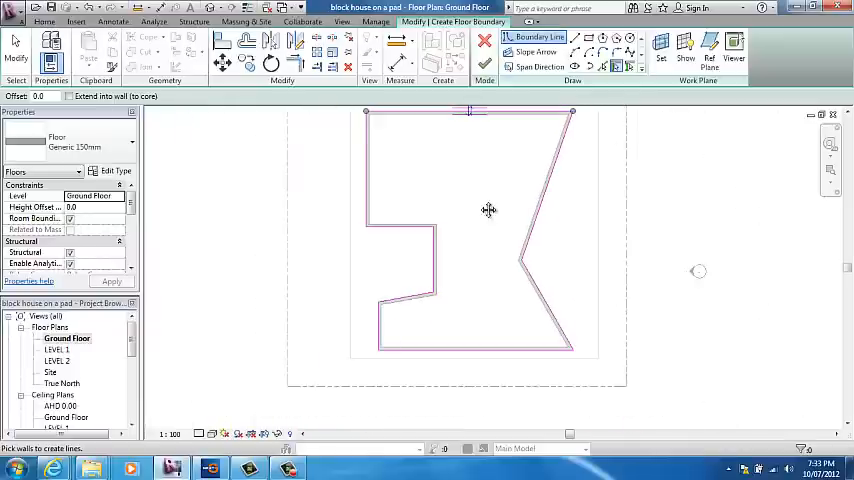
- Drag the floor boundary lines to align with the house walls
{"action": "left_click_drag", "start_coordinate": [488, 210], "coordinate": [432, 226]}
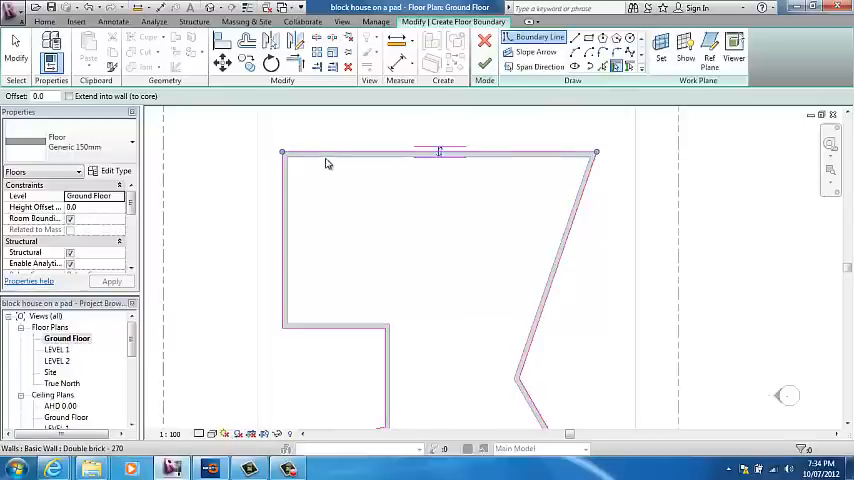
{"action": "mouse_move", "coordinate": [360, 160]}
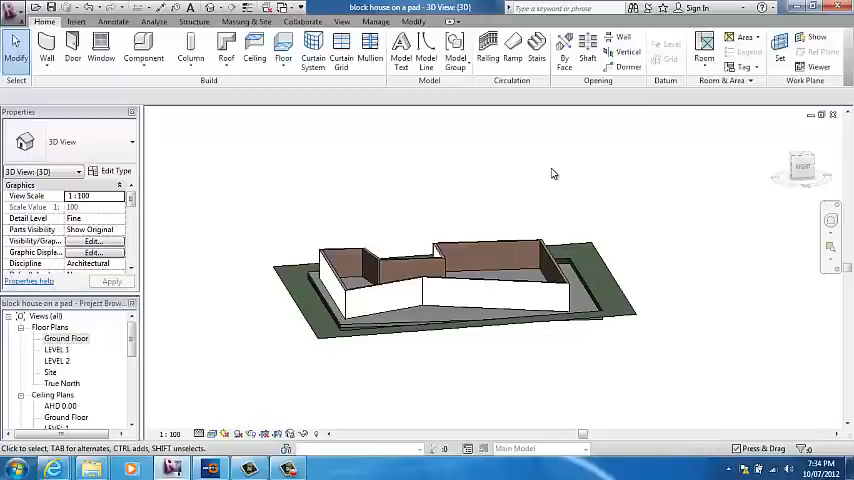
{"action": "mouse_move", "coordinate": [570, 138]}
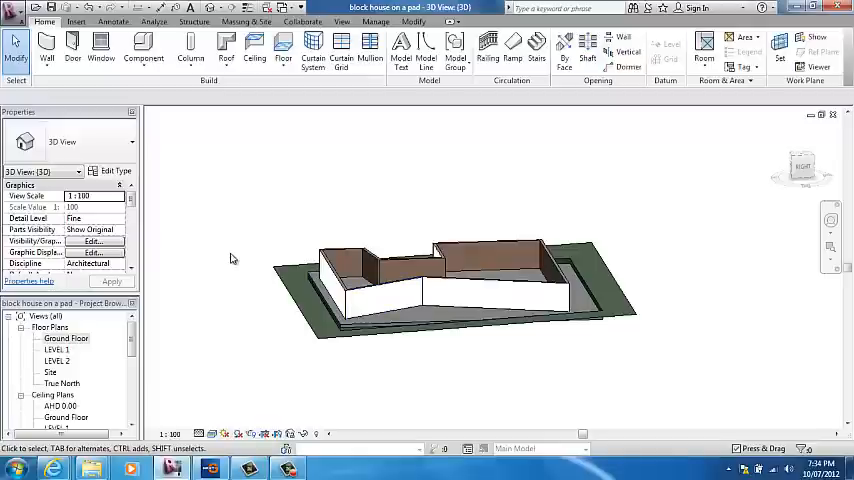
{"action": "mouse_move", "coordinate": [252, 246]}
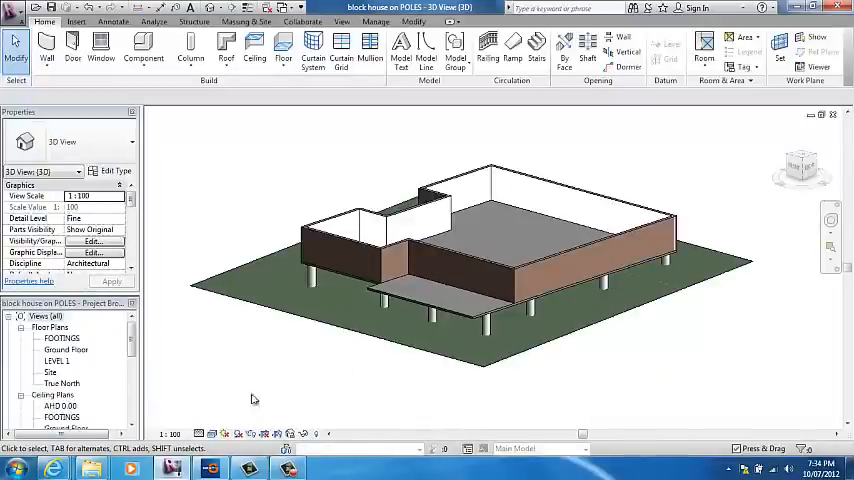
- Open the North elevation and select a structural column among the model elements
{"action": "scroll", "scroll_direction": "down", "scroll_amount": 3}
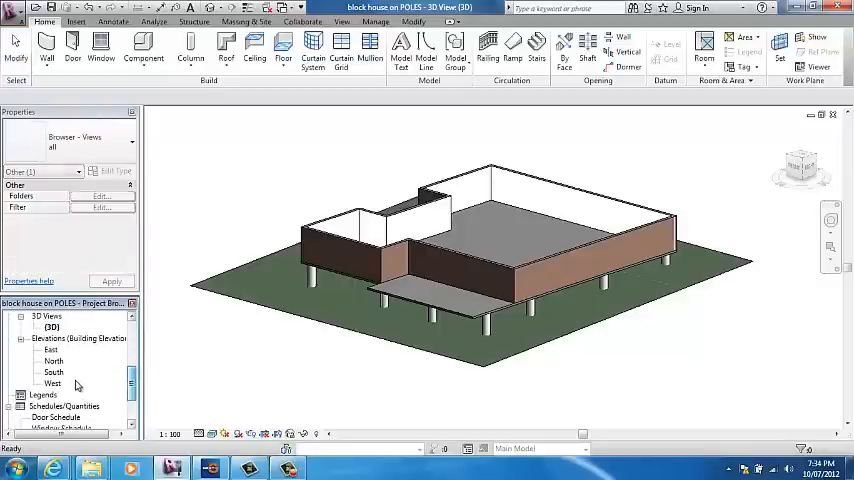
{"action": "double_click", "coordinate": [54, 360]}
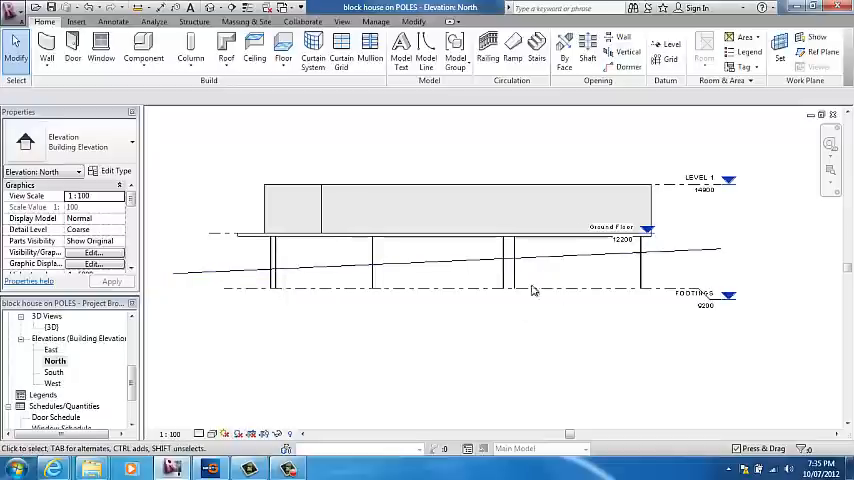
{"action": "left_click", "coordinate": [696, 294]}
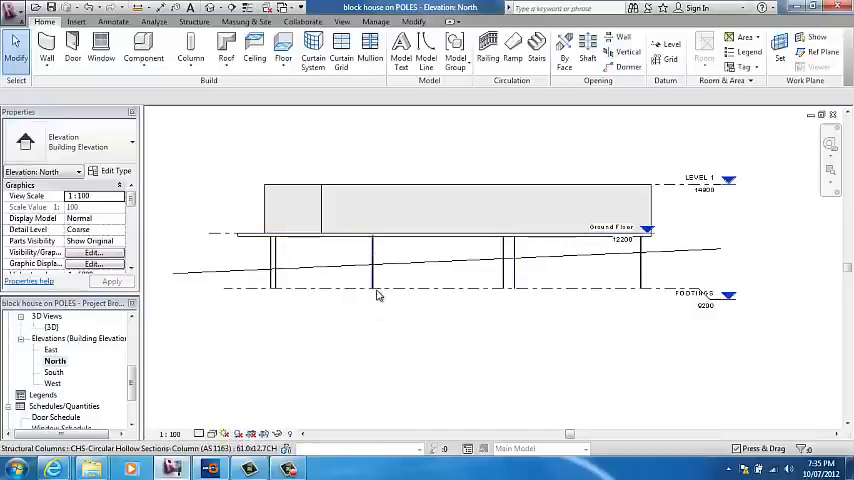
{"action": "left_click", "coordinate": [610, 234]}
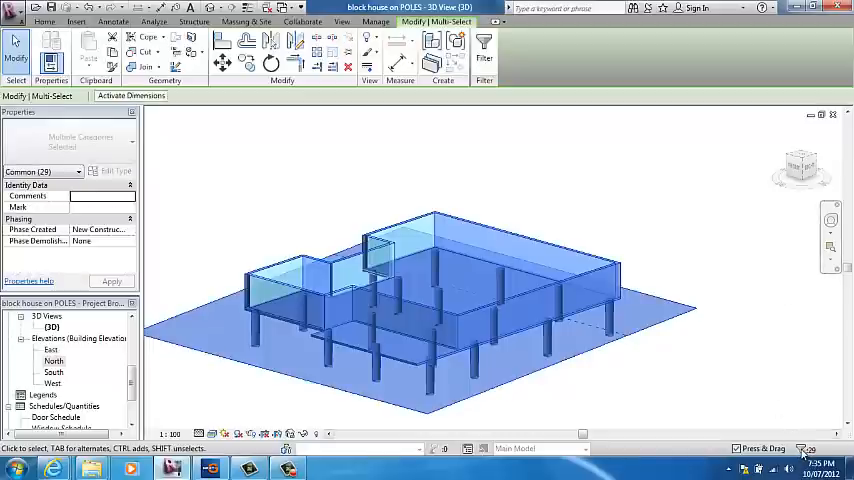
- Filter the selection to only the Structural Columns category
{"action": "left_click", "coordinate": [484, 48]}
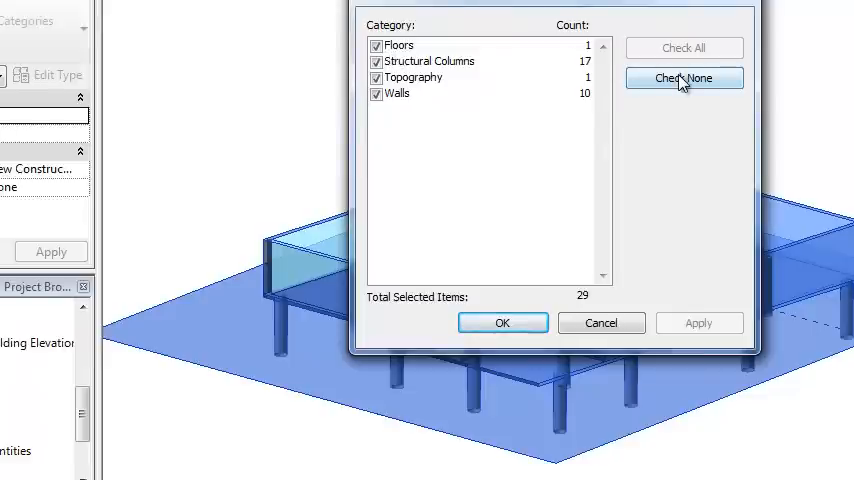
{"action": "left_click", "coordinate": [684, 76]}
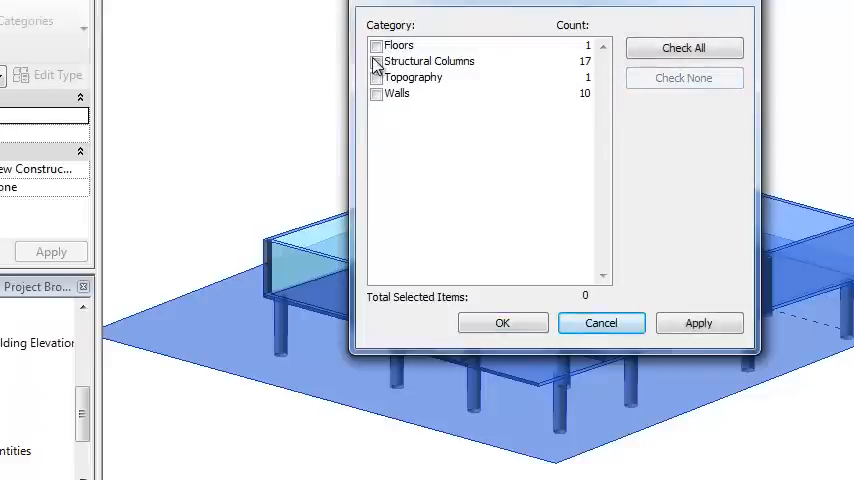
{"action": "left_click", "coordinate": [376, 60]}
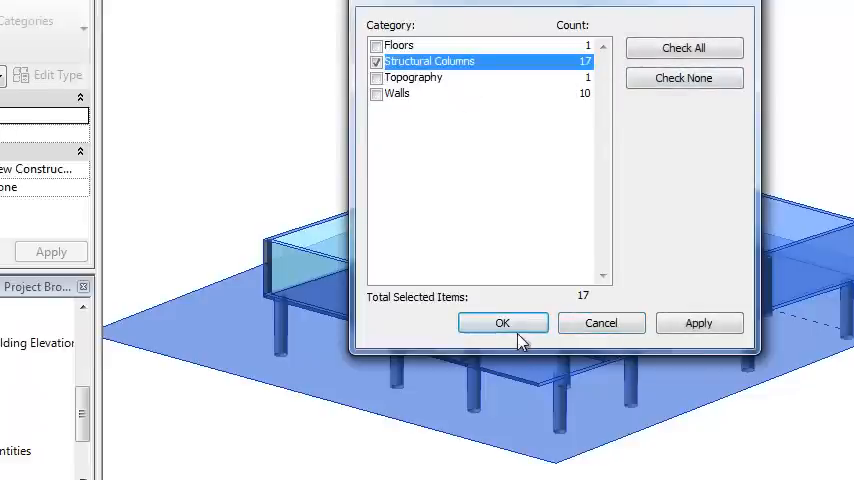
{"action": "left_click", "coordinate": [502, 324]}
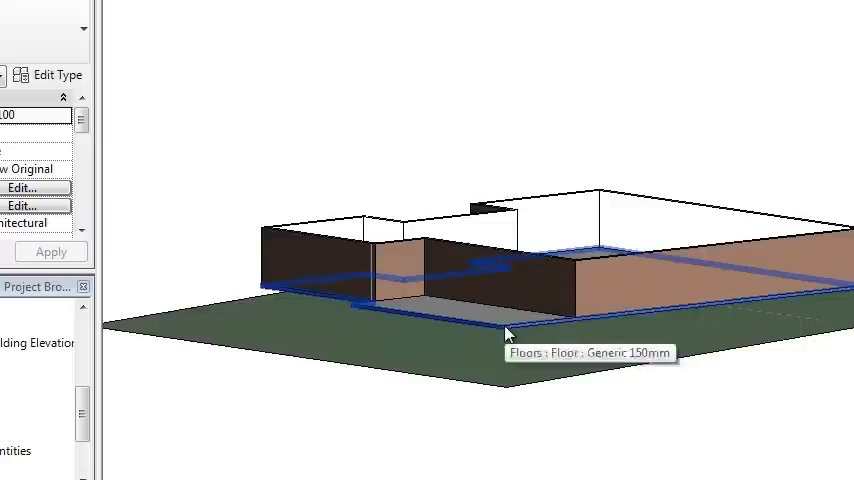
- Start the Structure Column tool on the Ground Floor plan
{"action": "left_click", "coordinate": [504, 332]}
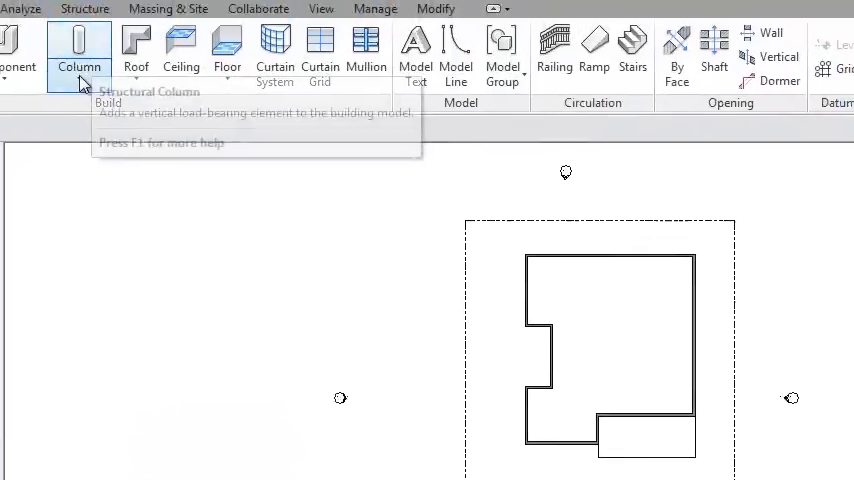
{"action": "left_click", "coordinate": [80, 44]}
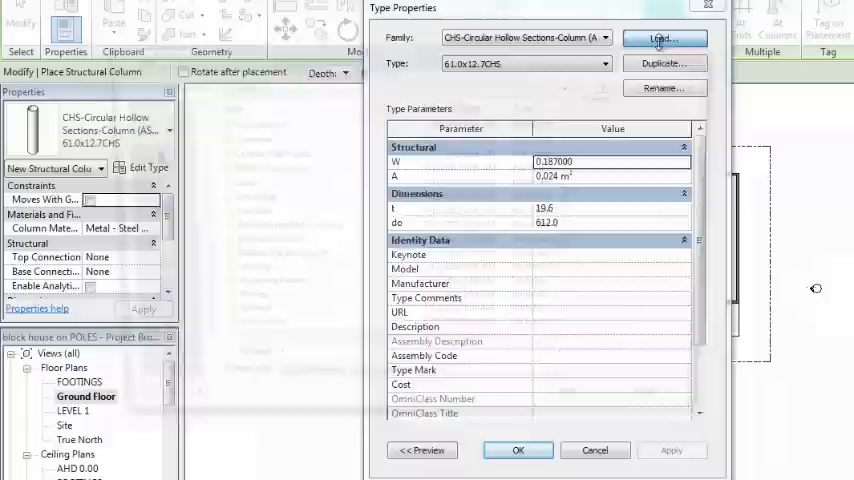
- Browse Load Family to the Structural folder from Edit Type, then cancel without loading
{"action": "left_click", "coordinate": [660, 38]}
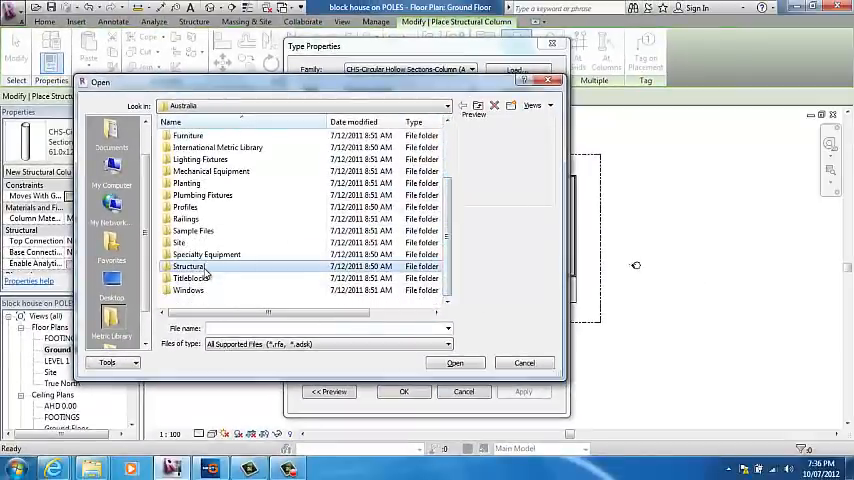
{"action": "double_click", "coordinate": [188, 266]}
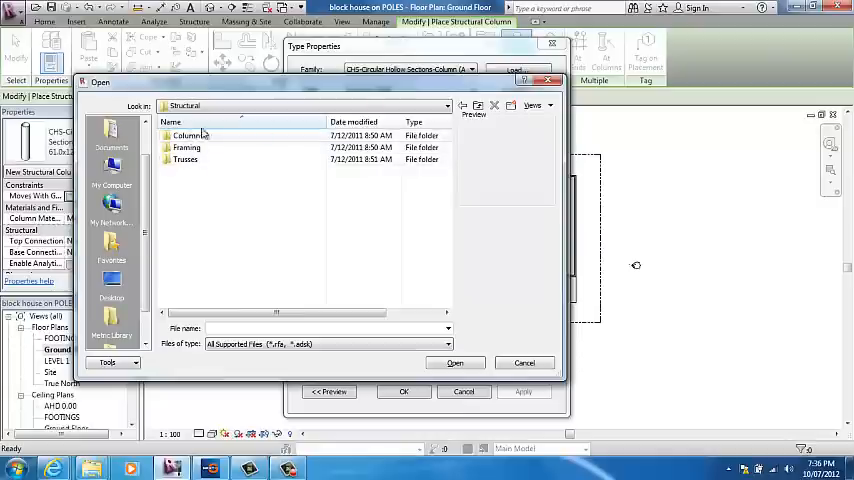
{"action": "left_click", "coordinate": [524, 362]}
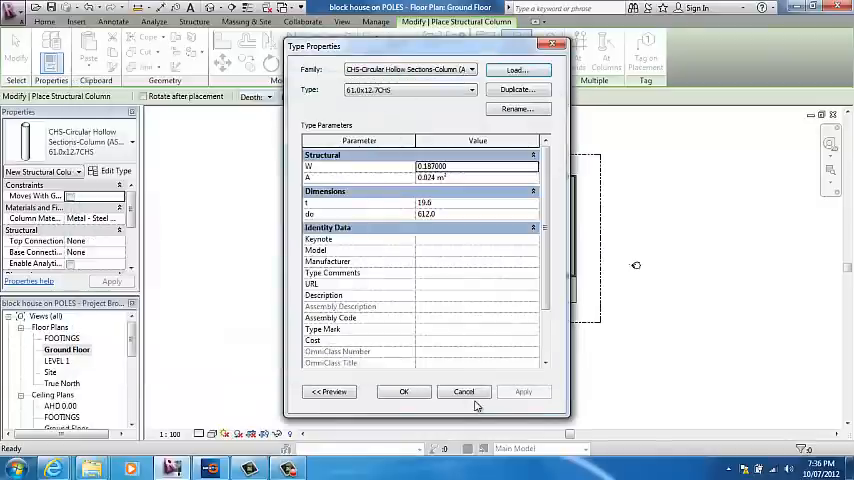
{"action": "left_click", "coordinate": [404, 392]}
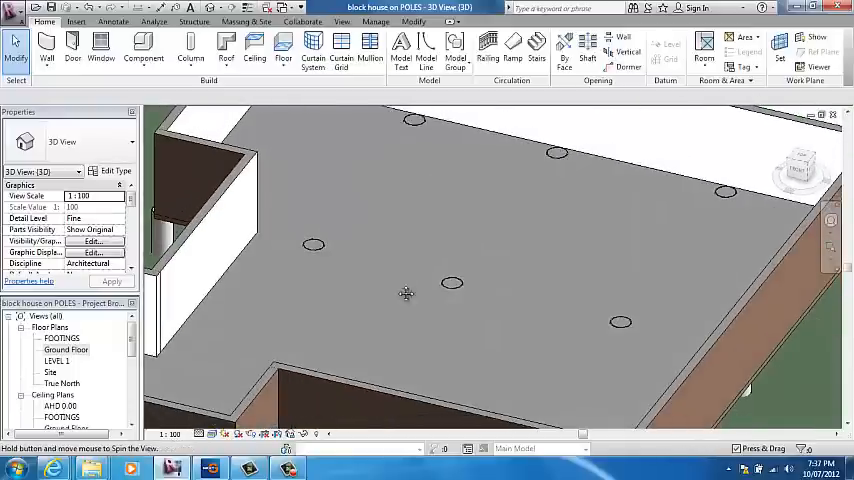
- Orbit to view the house on its columns and window-select the entire model
{"action": "left_click_drag", "start_coordinate": [408, 292], "coordinate": [416, 250]}
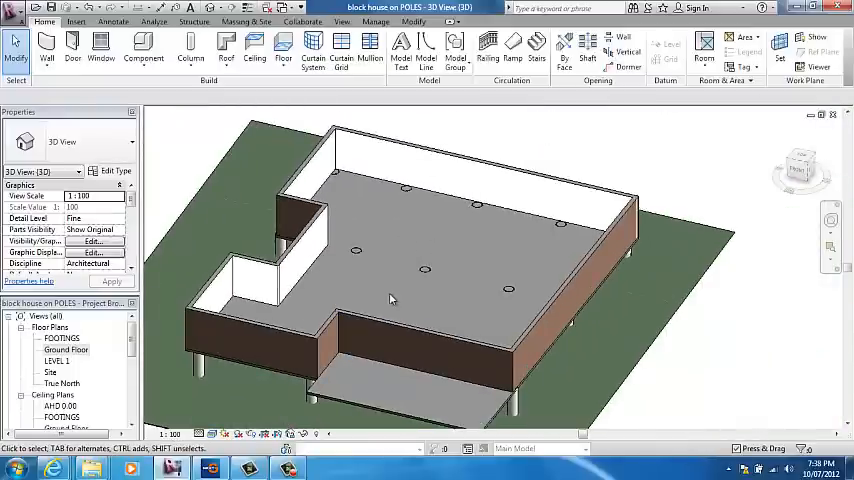
{"action": "left_click", "coordinate": [424, 290]}
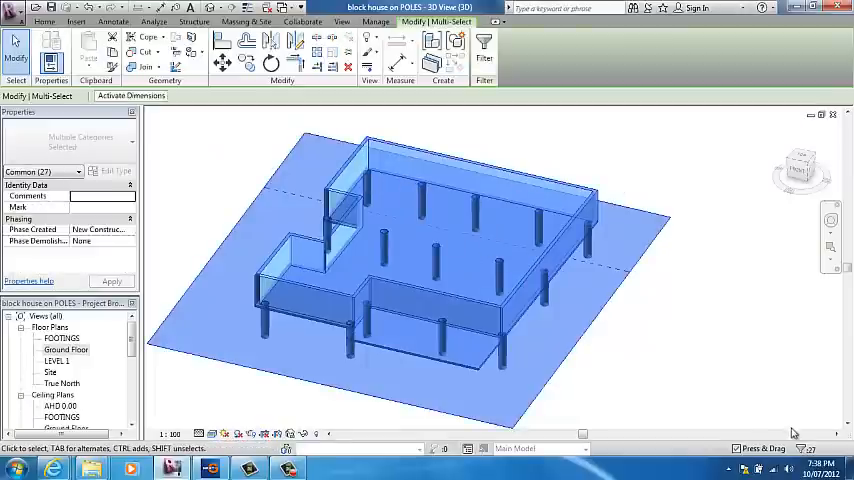
- Filter the selection to the Structural Columns category only
{"action": "left_click", "coordinate": [484, 44]}
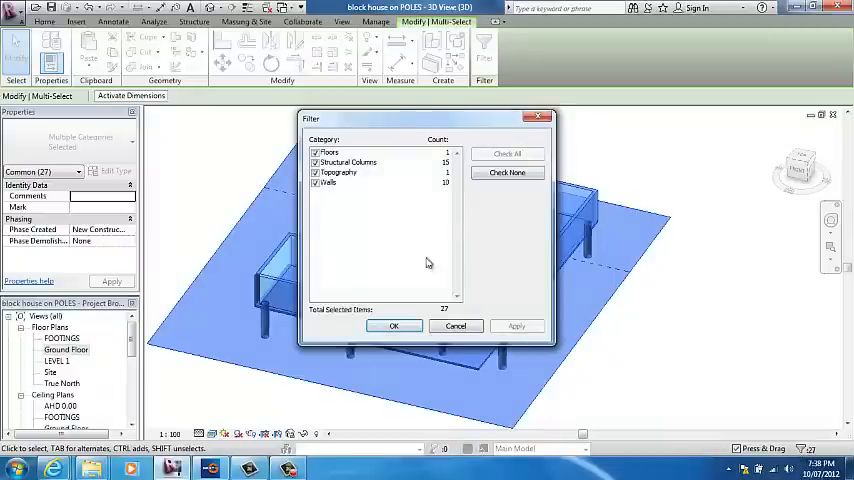
{"action": "left_click", "coordinate": [316, 162]}
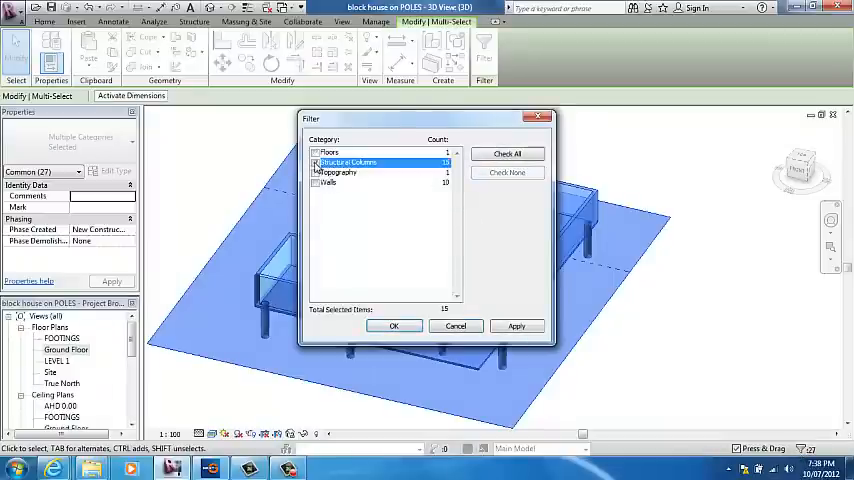
{"action": "left_click", "coordinate": [392, 324]}
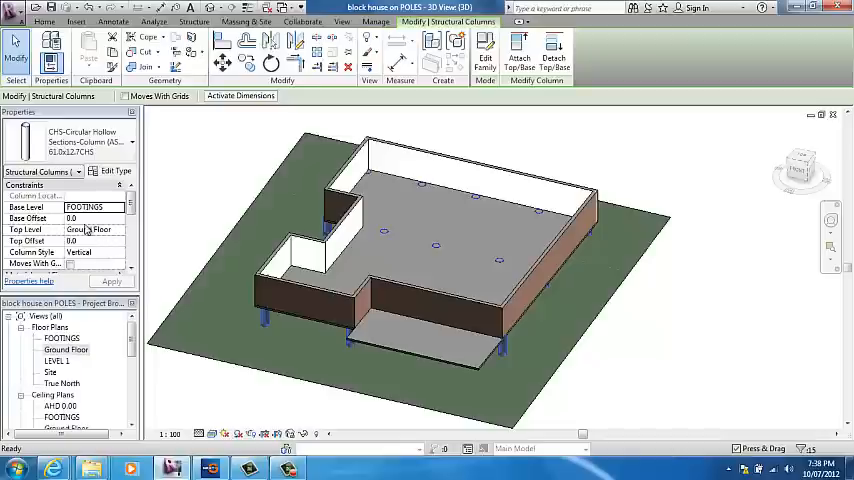
- Enter a Top Offset of -100 for the columns and pick one column to verify it
{"action": "left_click", "coordinate": [436, 250]}
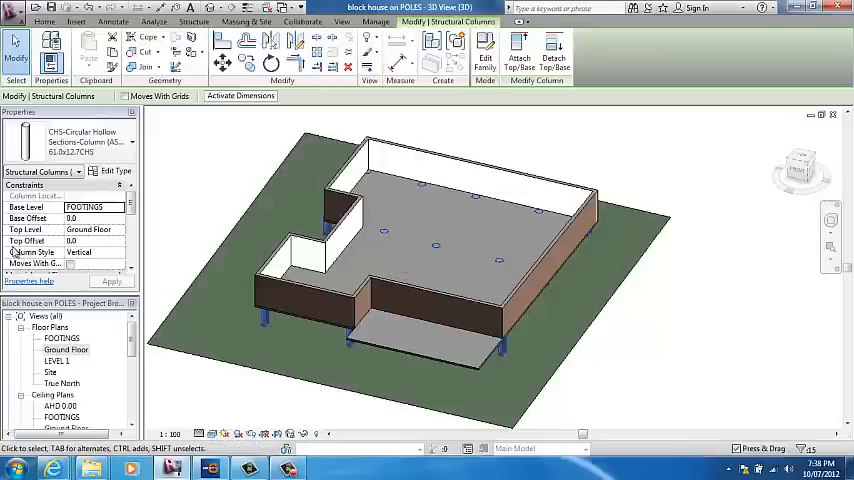
{"action": "left_click", "coordinate": [90, 240]}
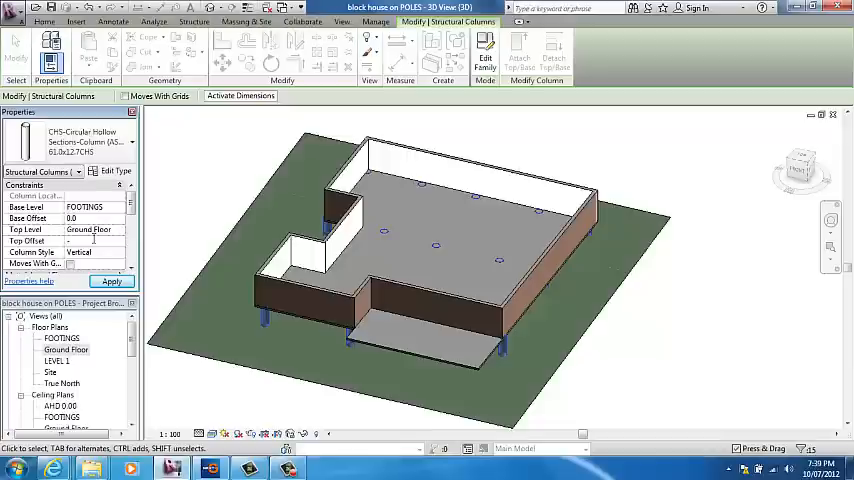
{"action": "type", "text": "-100"}
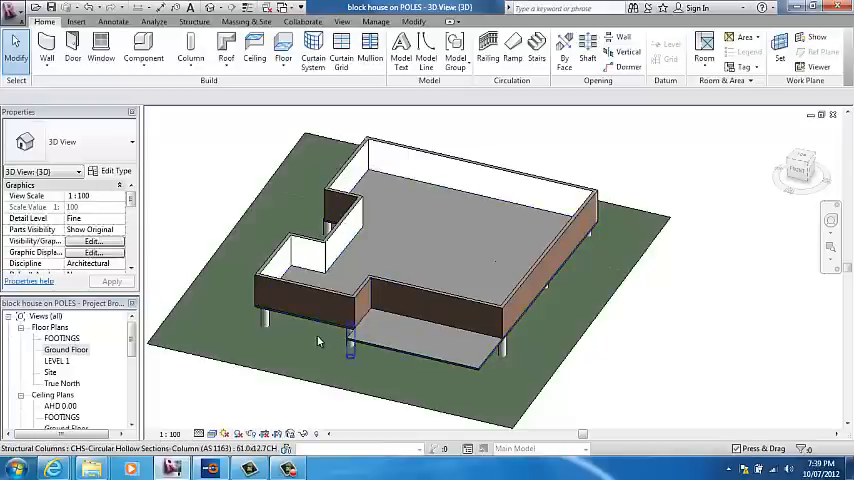
{"action": "left_click", "coordinate": [350, 340]}
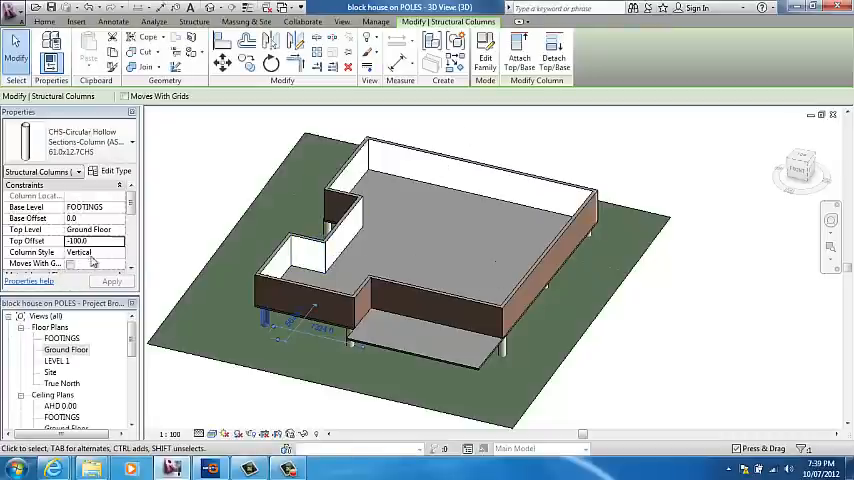
{"action": "mouse_move", "coordinate": [408, 260]}
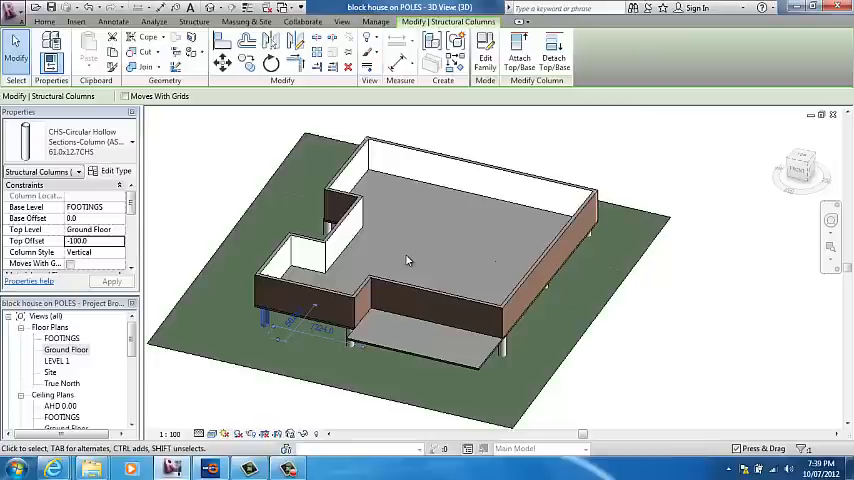